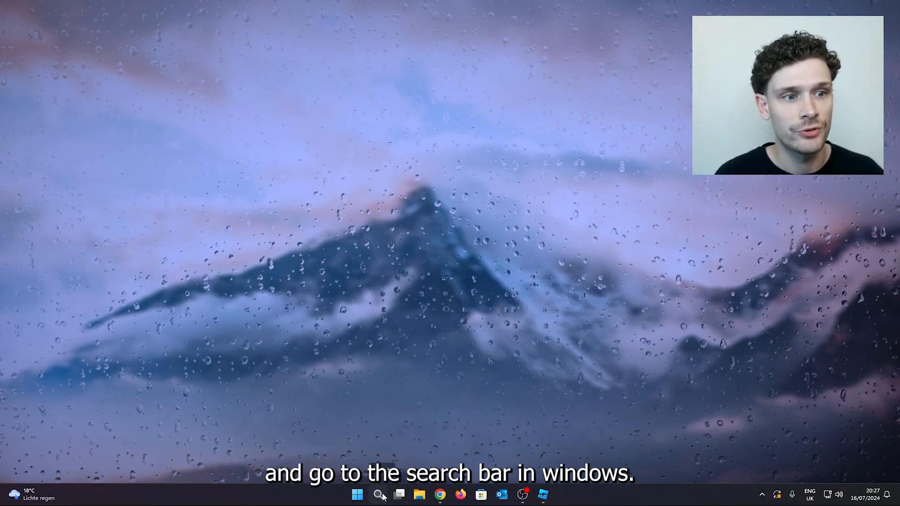
Step: Launch Roblox Studio from the Recent list in Windows Start search
left_click(378, 495)
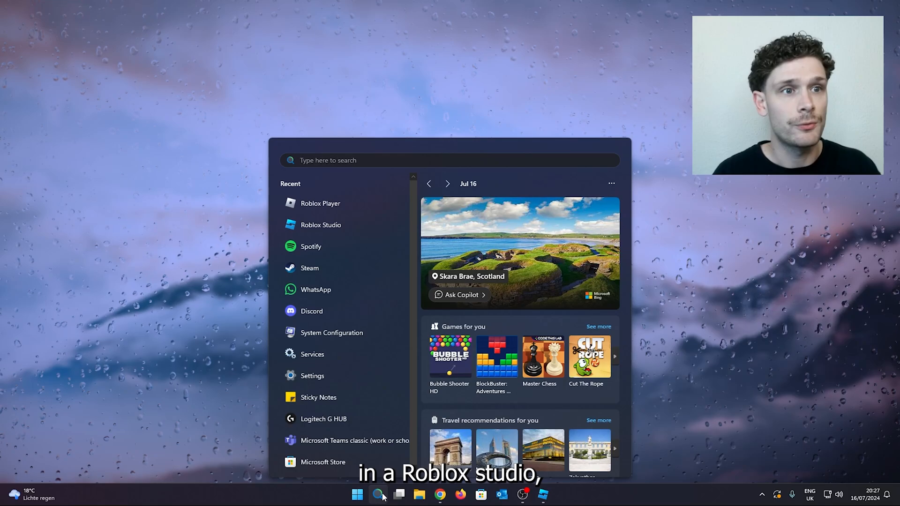
mouse_move(320, 224)
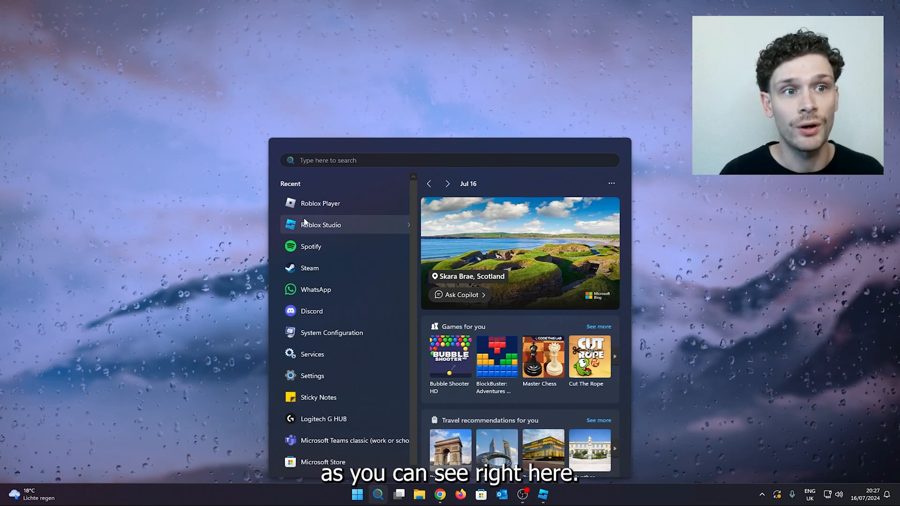
left_click(321, 224)
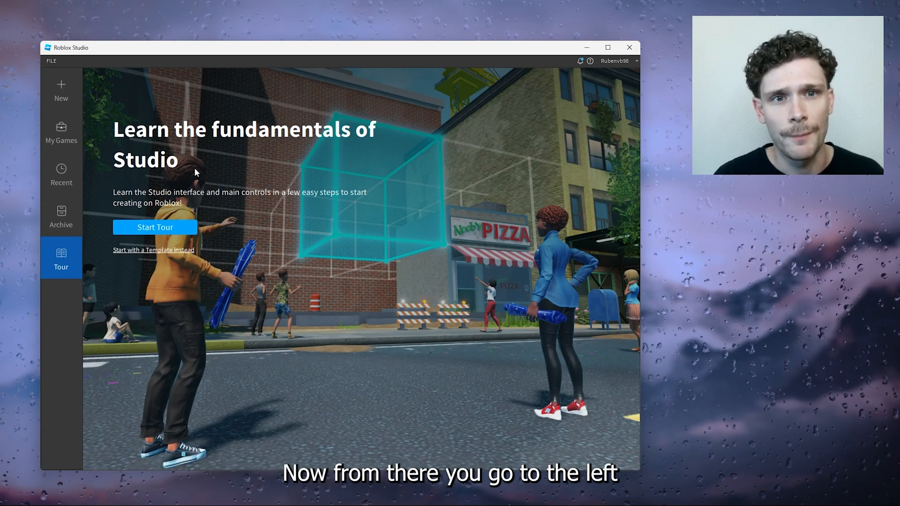
mouse_move(61, 132)
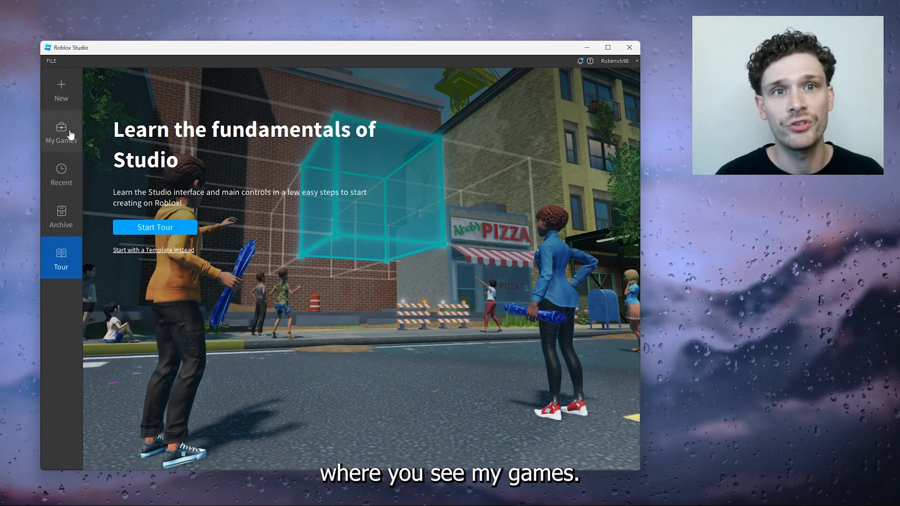
Step: Create a new group game from the Classic Baseplate template under My Games > Group Games
left_click(61, 132)
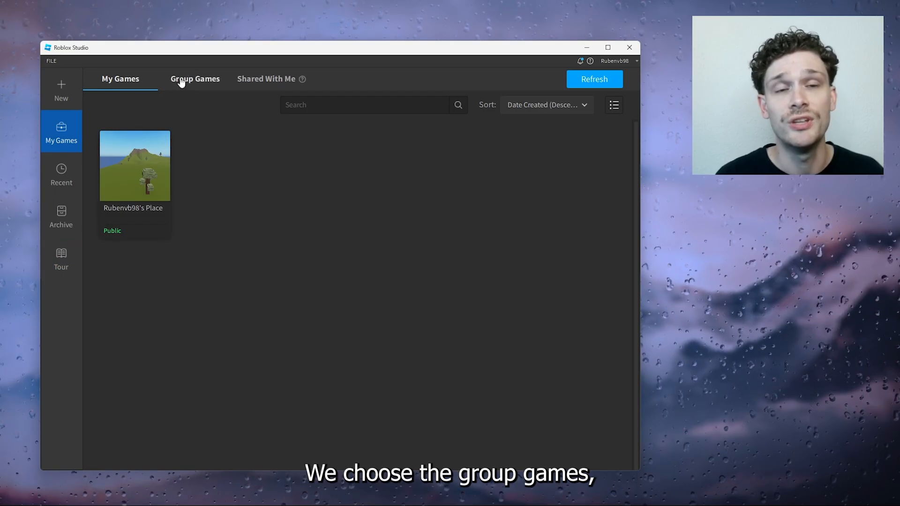
left_click(195, 79)
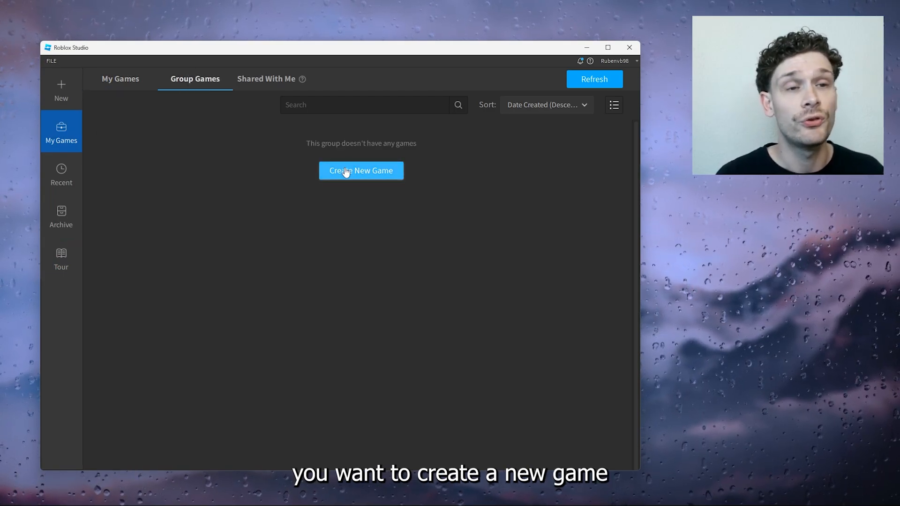
left_click(361, 170)
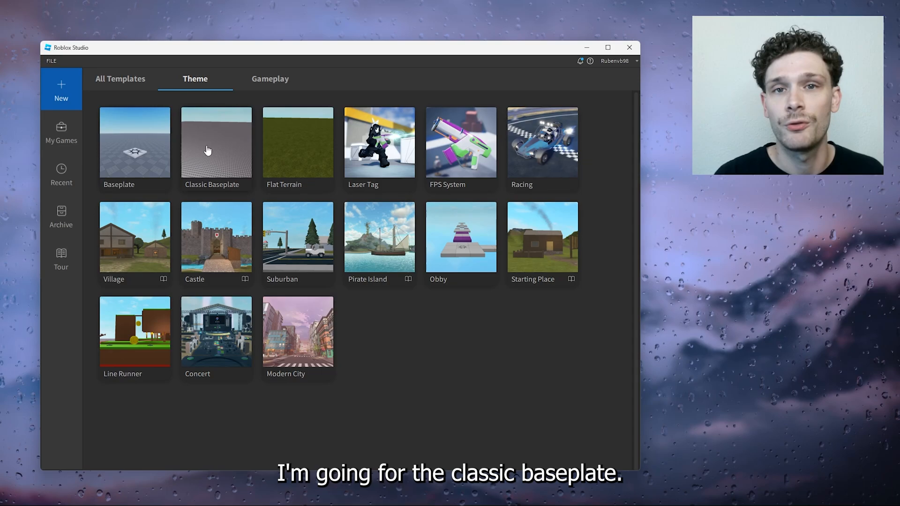
left_click(217, 141)
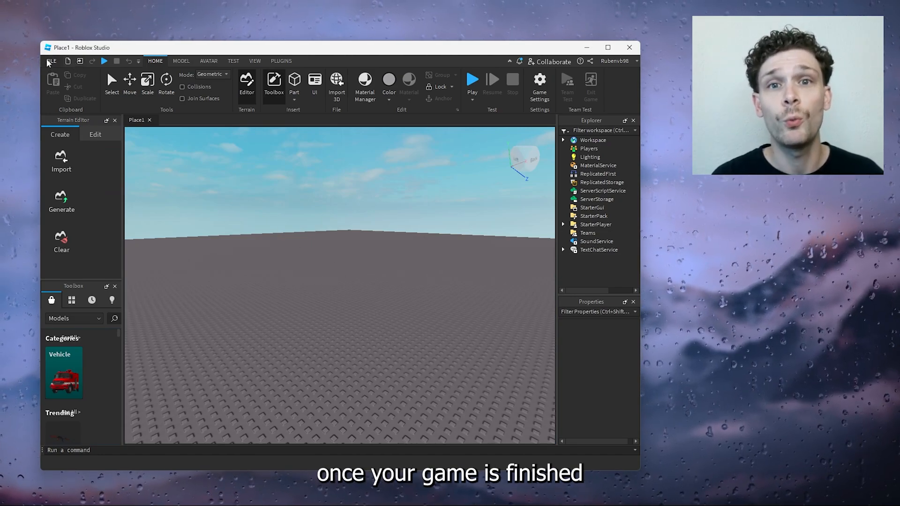
mouse_move(50, 61)
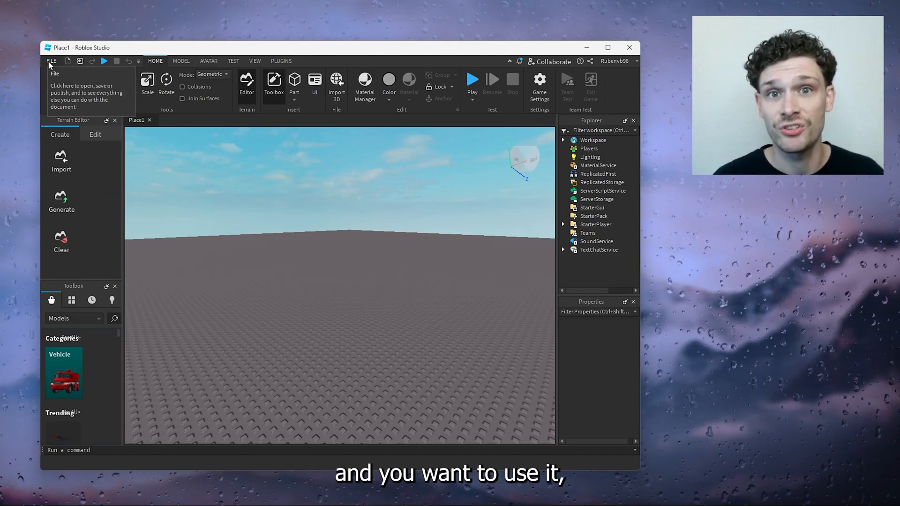
Step: Choose Save to Roblox As… from the FILE menu to bring up the Save Game dialog
left_click(51, 61)
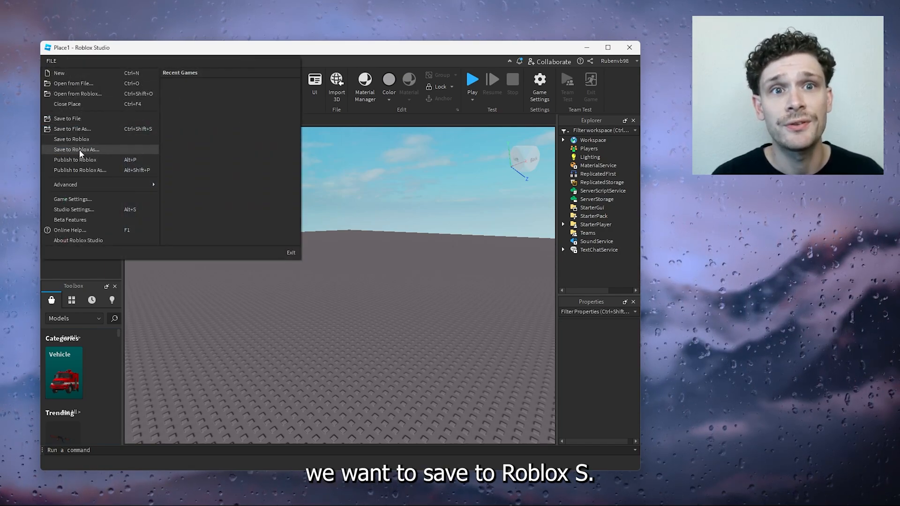
left_click(75, 149)
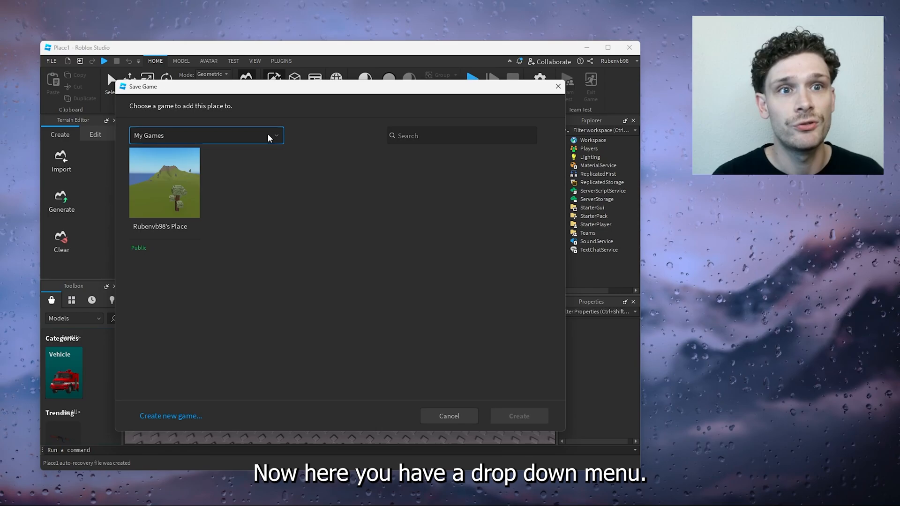
Step: Keep My Games as the owner and choose Create new game for this place
left_click(207, 135)
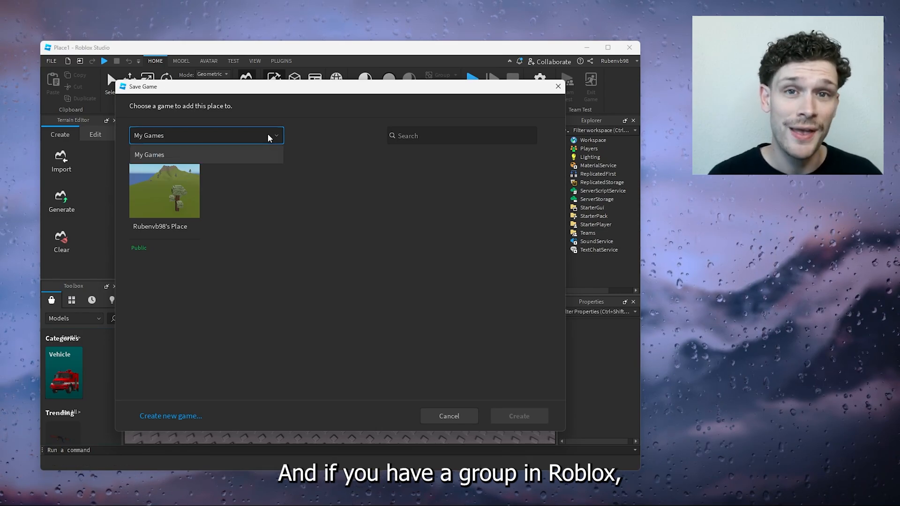
mouse_move(163, 136)
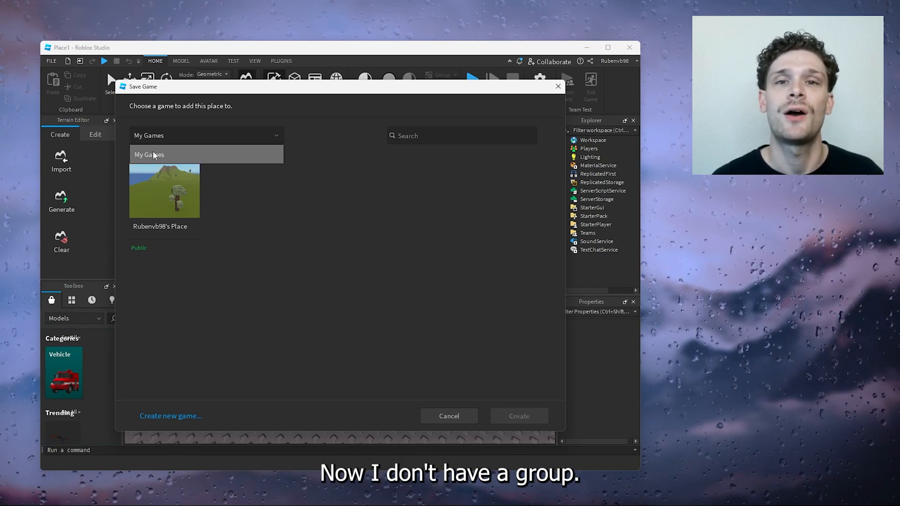
left_click(149, 155)
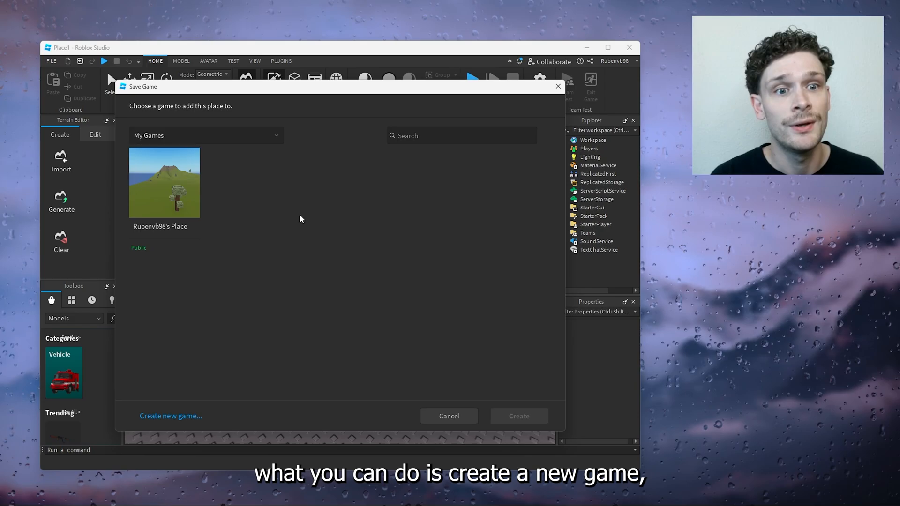
left_click(170, 415)
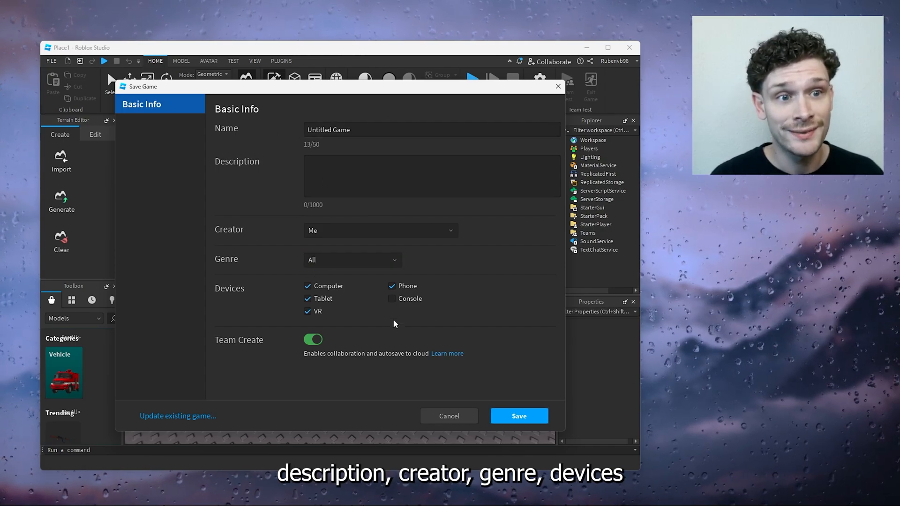
mouse_move(449, 416)
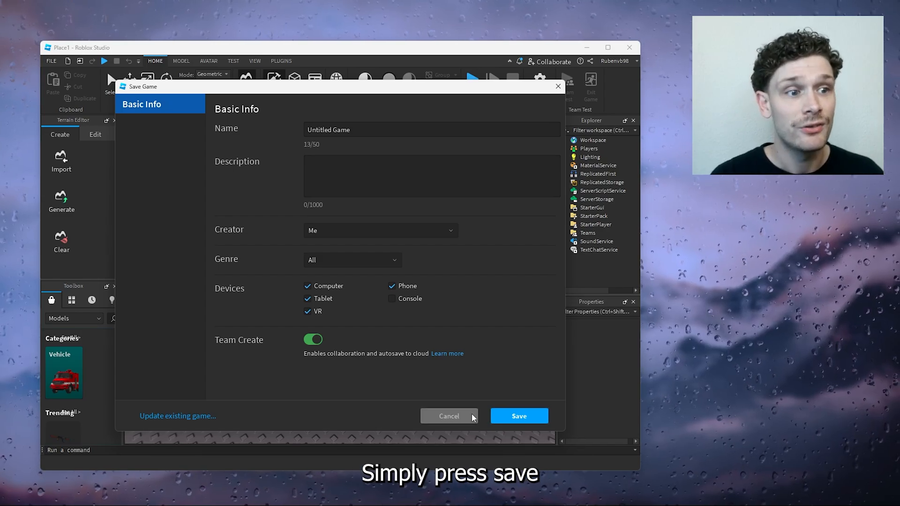
Step: Save the place to Roblox as 'Untitled Game' with the default Basic Info details
left_click(518, 416)
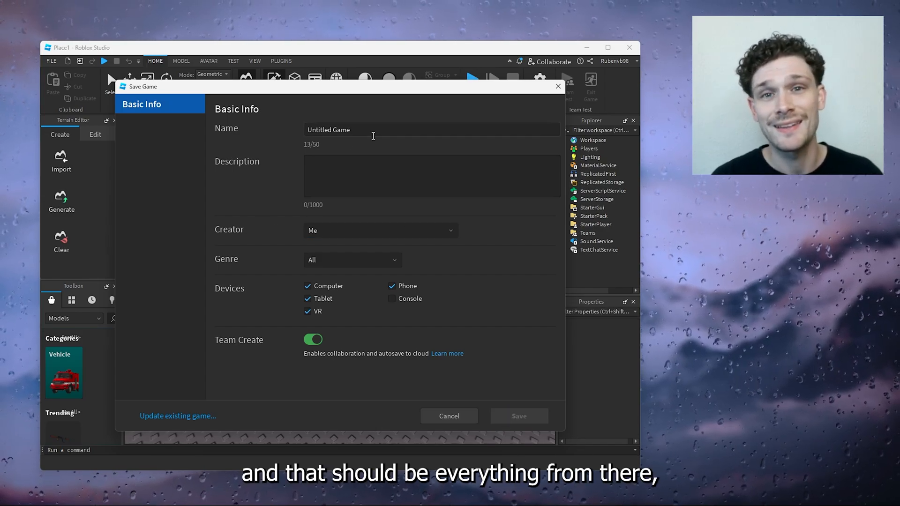
left_click(517, 415)
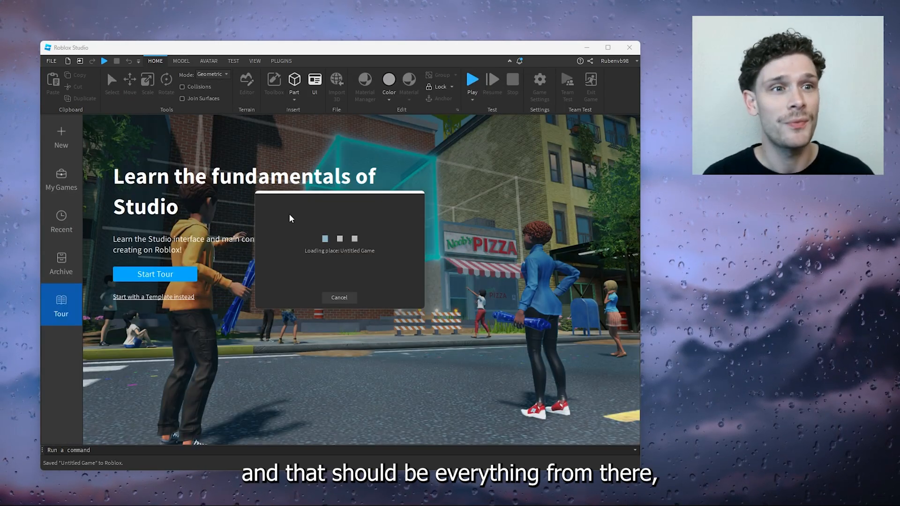